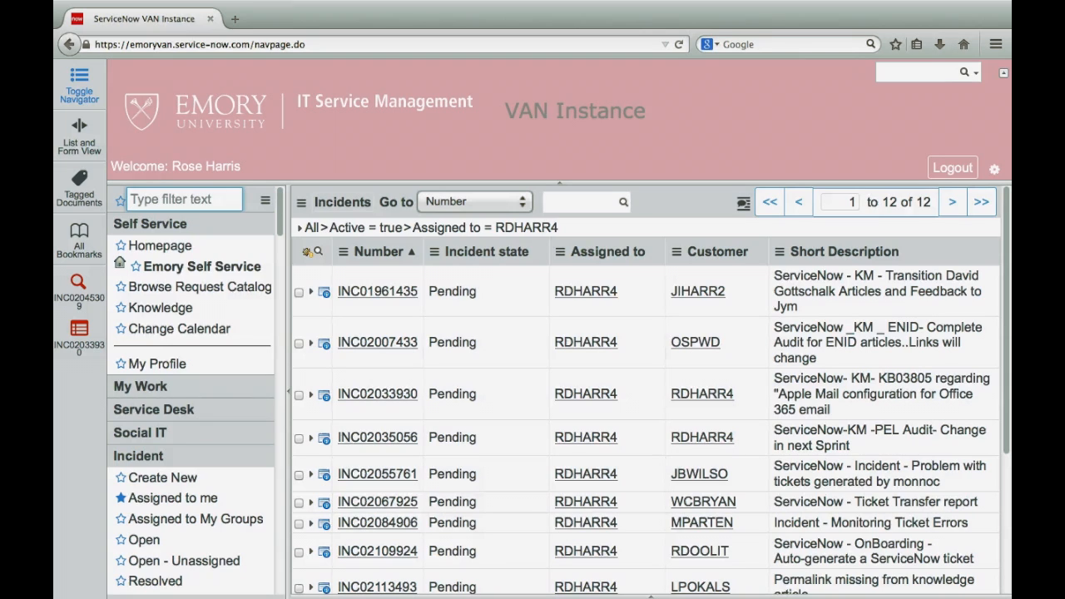
Filter the navigator for 'my te', open My Templates, and start a new template
{"action": "type", "text": "my"}
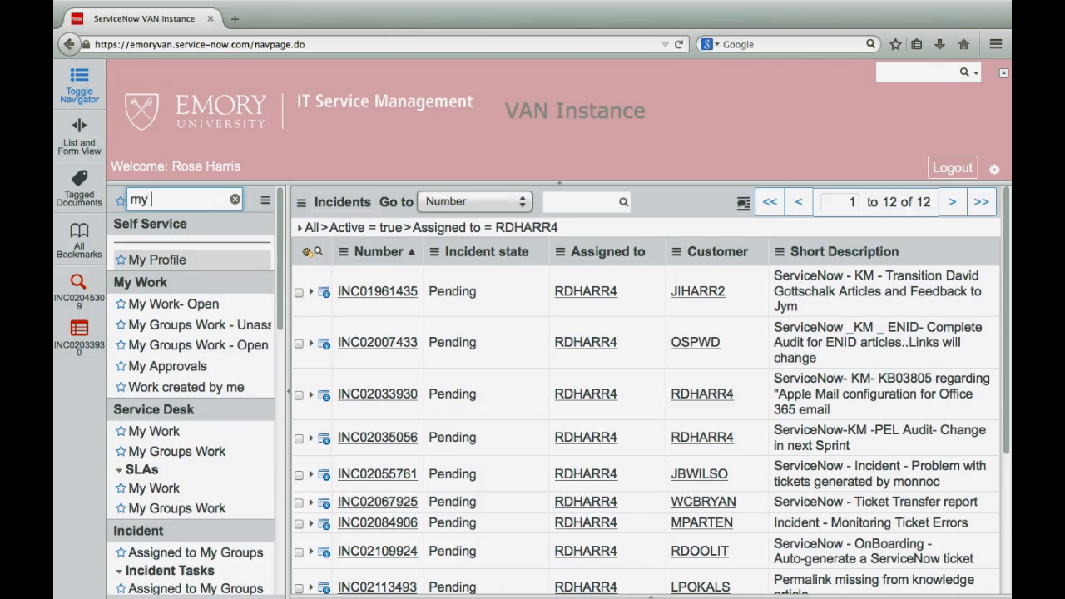
{"action": "type", "text": "te"}
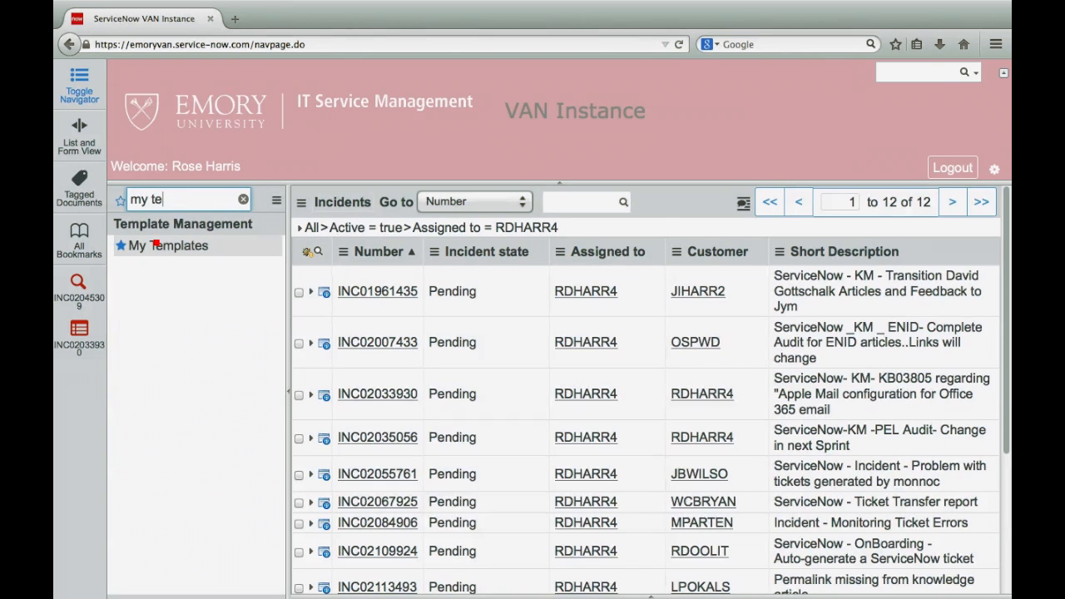
{"action": "left_click", "coordinate": [167, 245]}
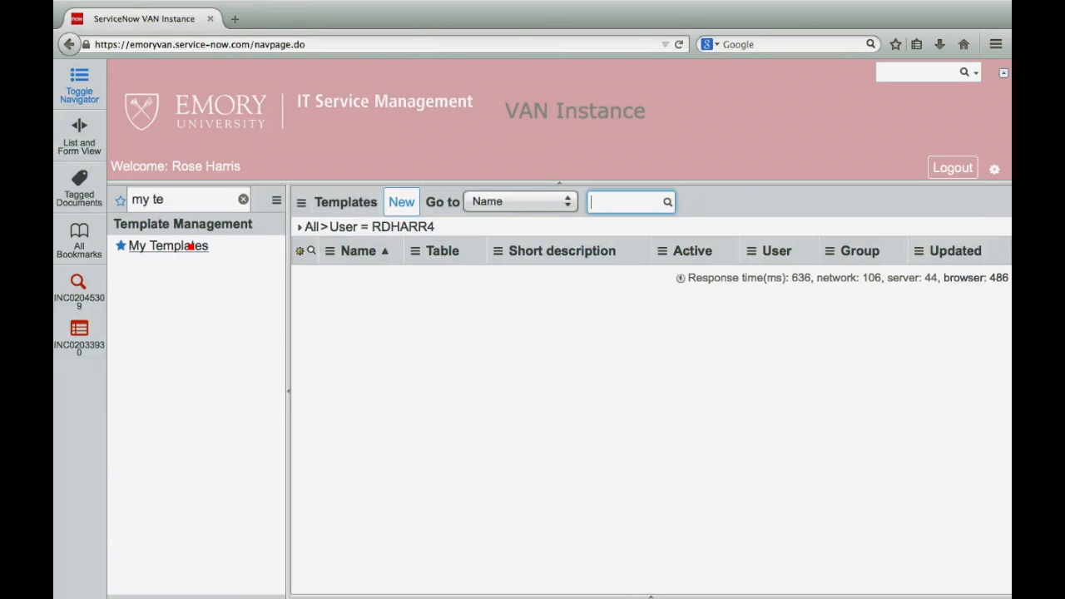
{"action": "left_click", "coordinate": [401, 201]}
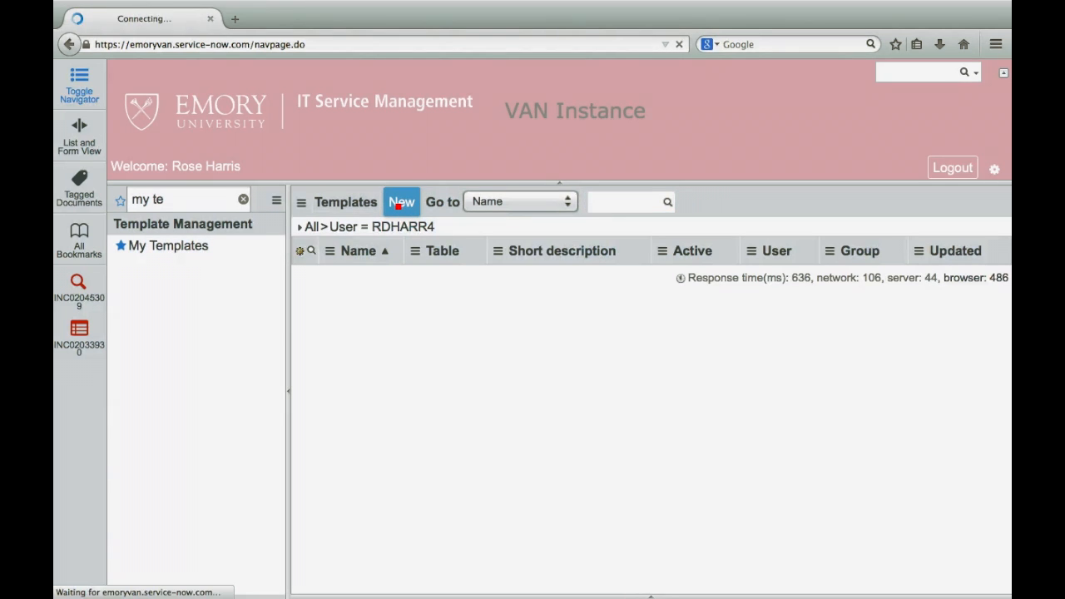
Name the new template 'Messaging' and set its table to Incident
{"action": "left_click", "coordinate": [401, 202]}
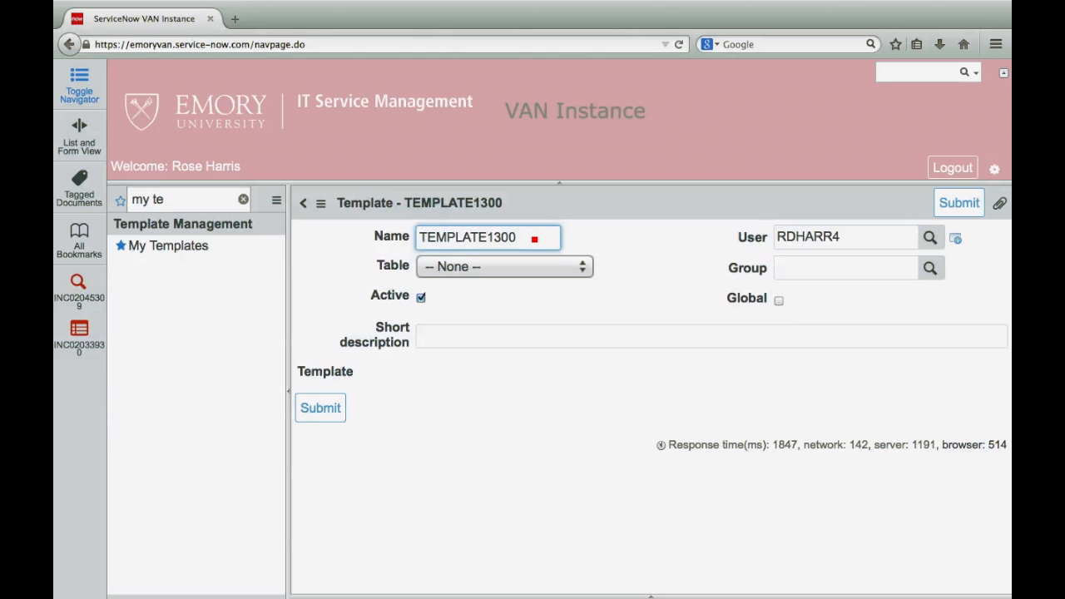
{"action": "type", "text": "M"}
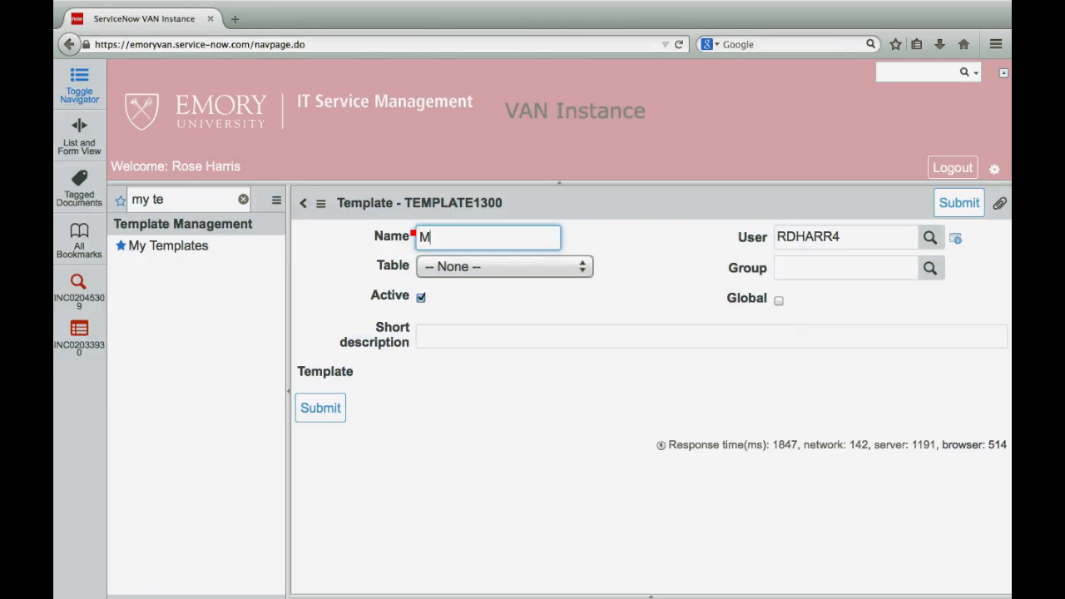
{"action": "type", "text": "essag"}
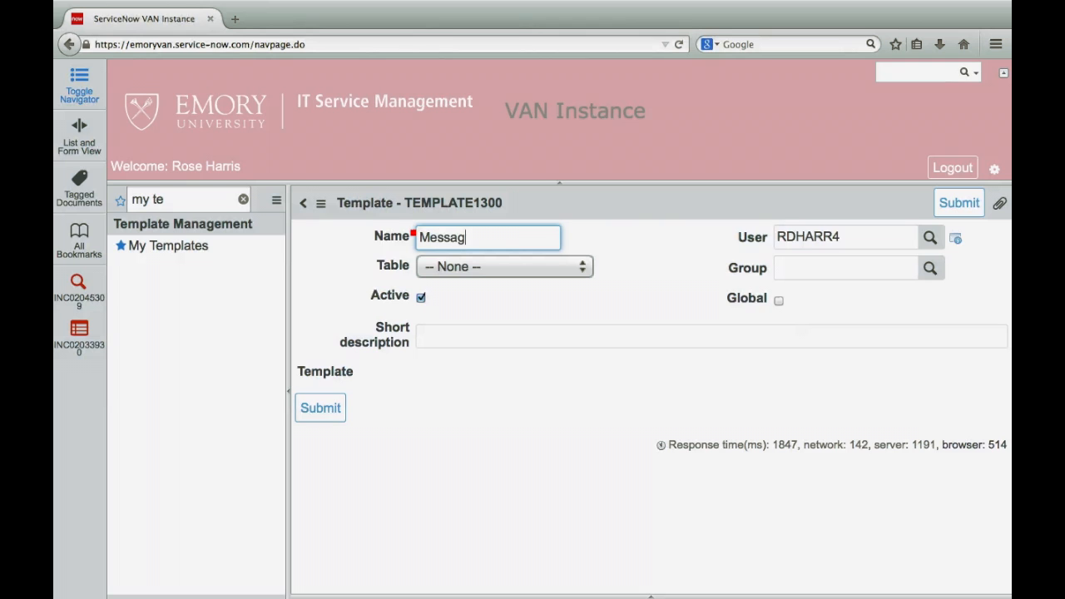
{"action": "type", "text": "ing"}
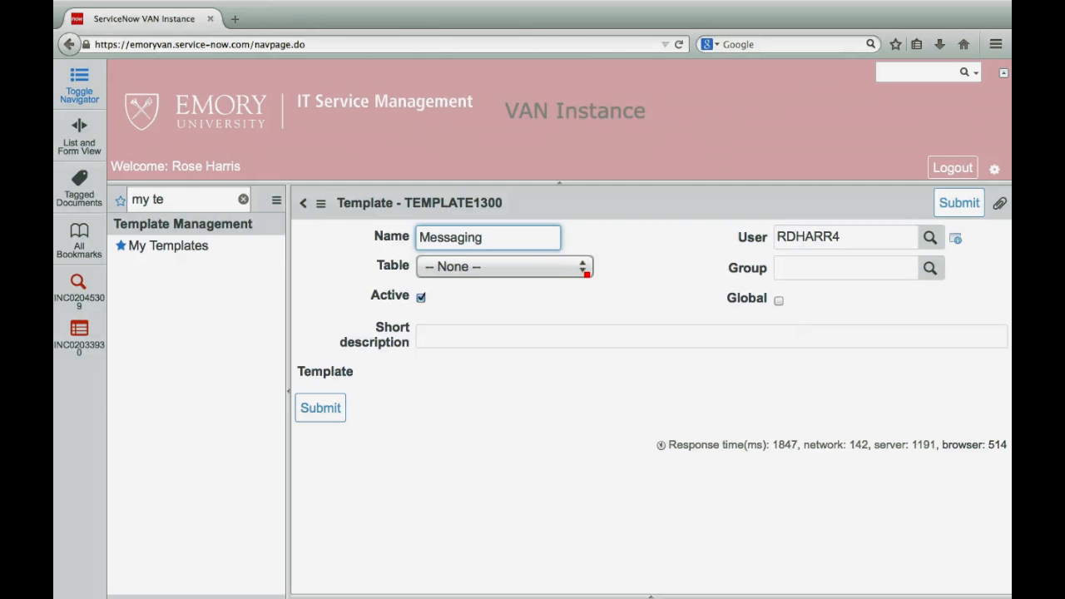
{"action": "left_click", "coordinate": [500, 267]}
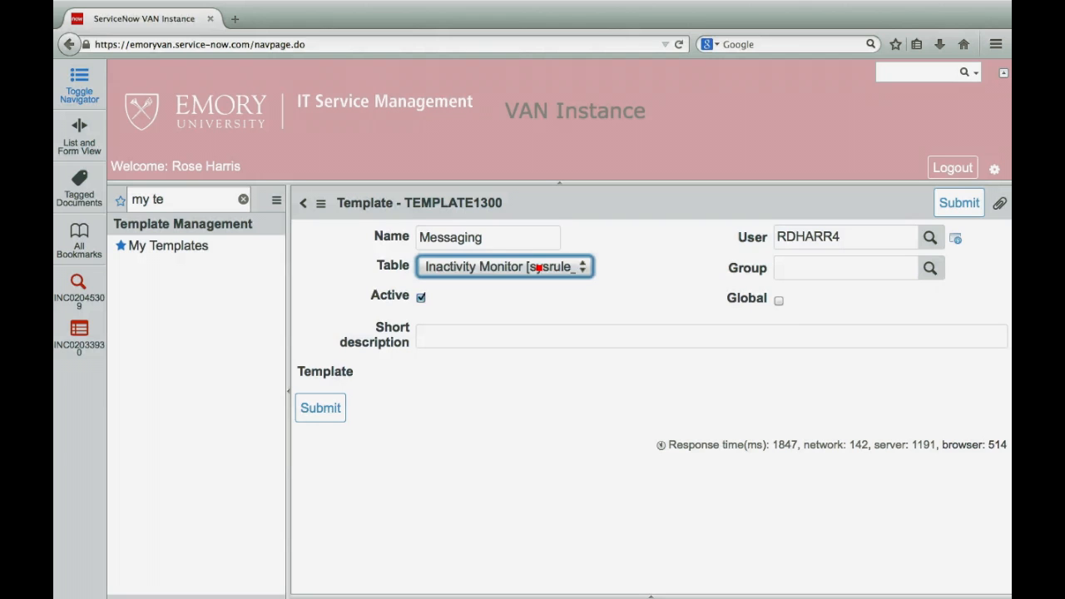
{"action": "left_click", "coordinate": [504, 266]}
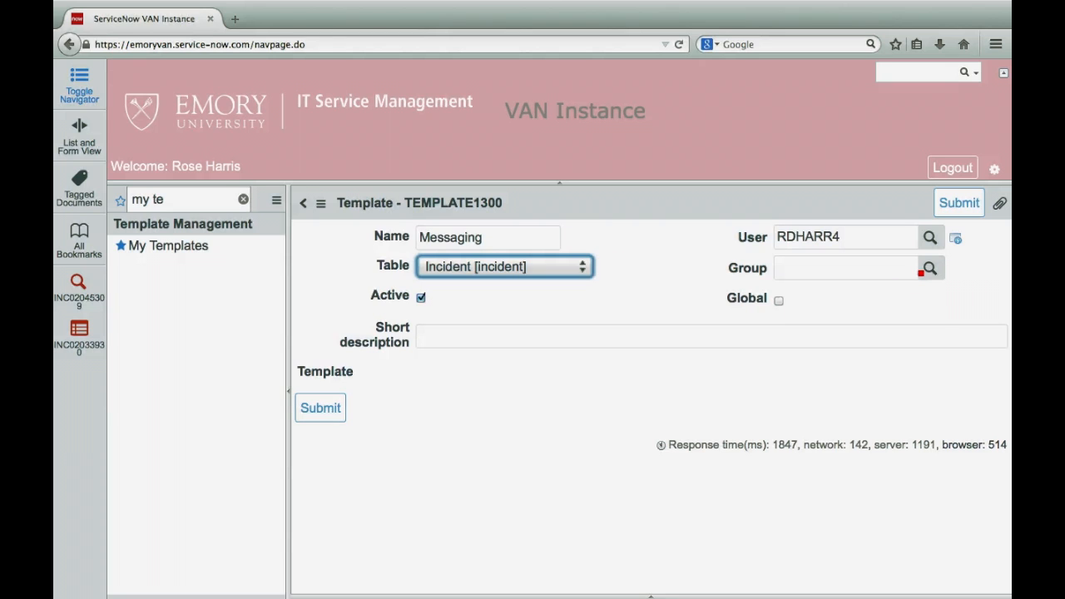
Look up group UTS: ITSMO and enter short description 'Messaging Email Tickets'
{"action": "left_click", "coordinate": [929, 267]}
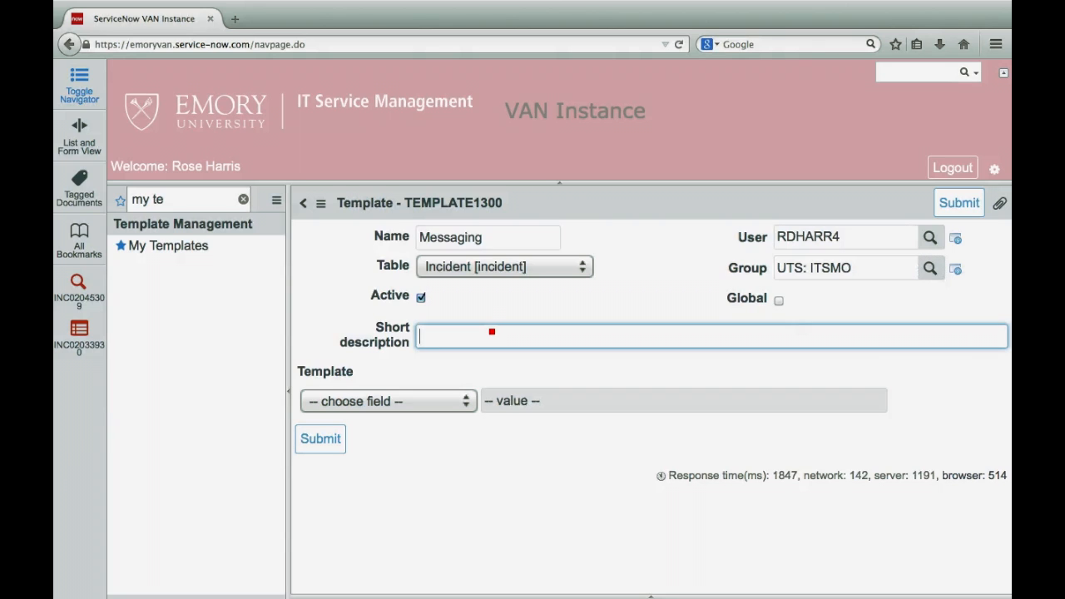
{"action": "type", "text": "Me"}
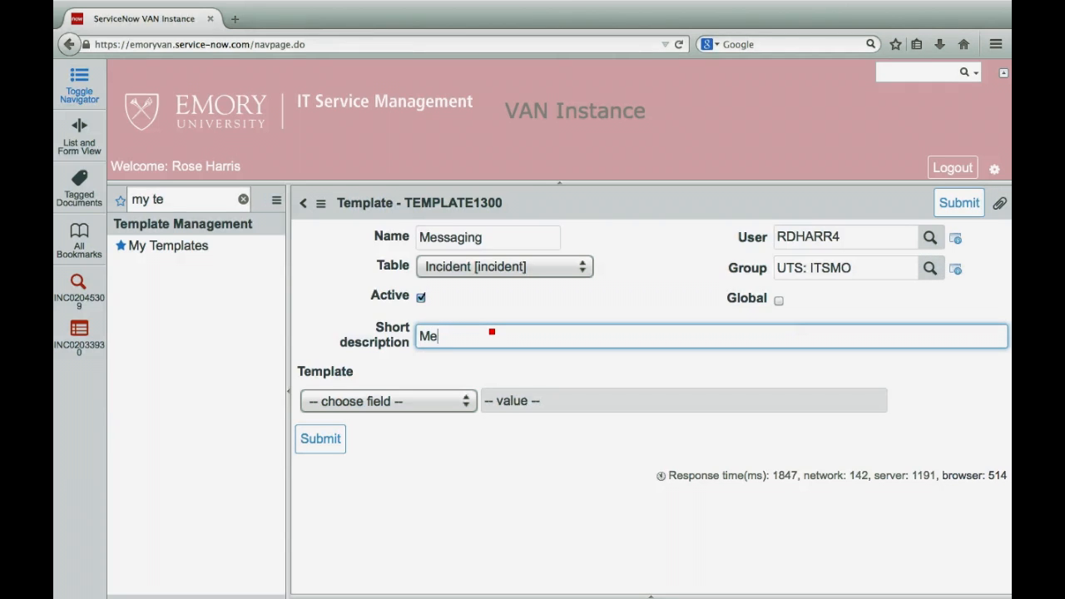
{"action": "key", "text": "Backspace"}
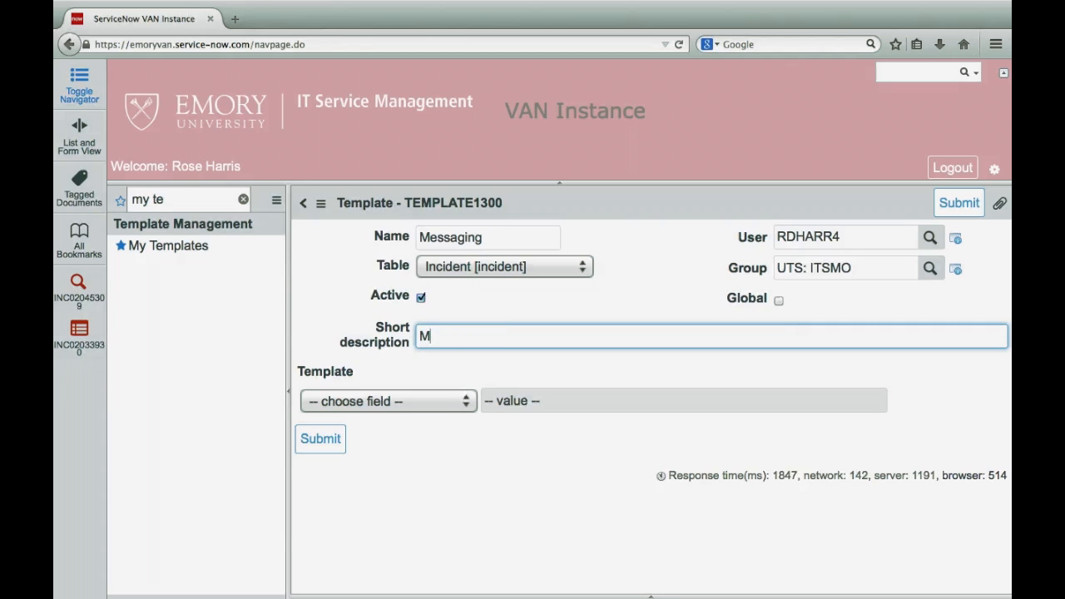
{"action": "type", "text": "e"}
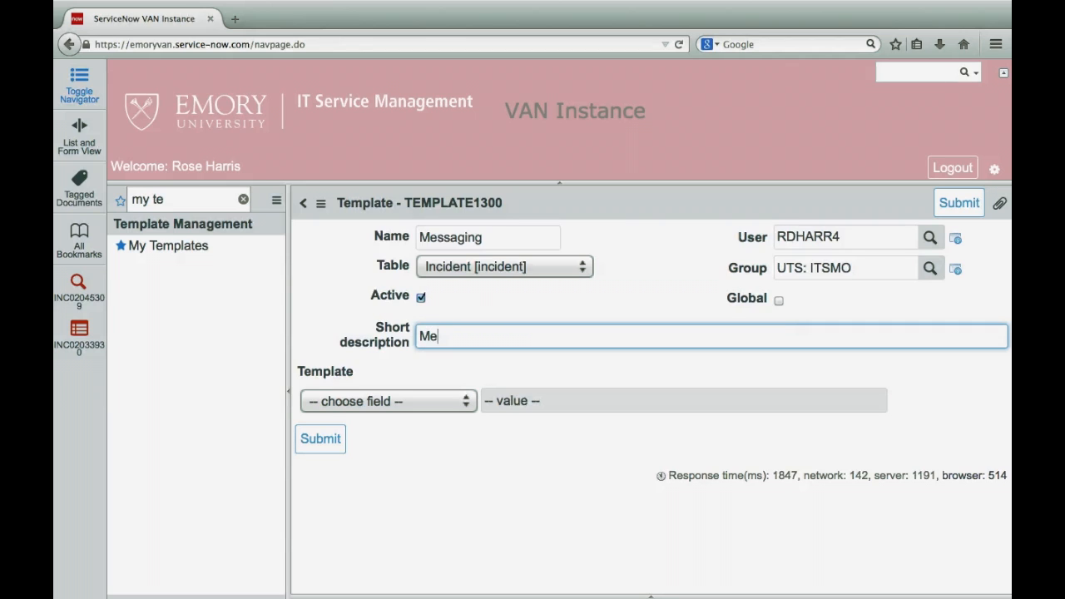
{"action": "type", "text": "ssa"}
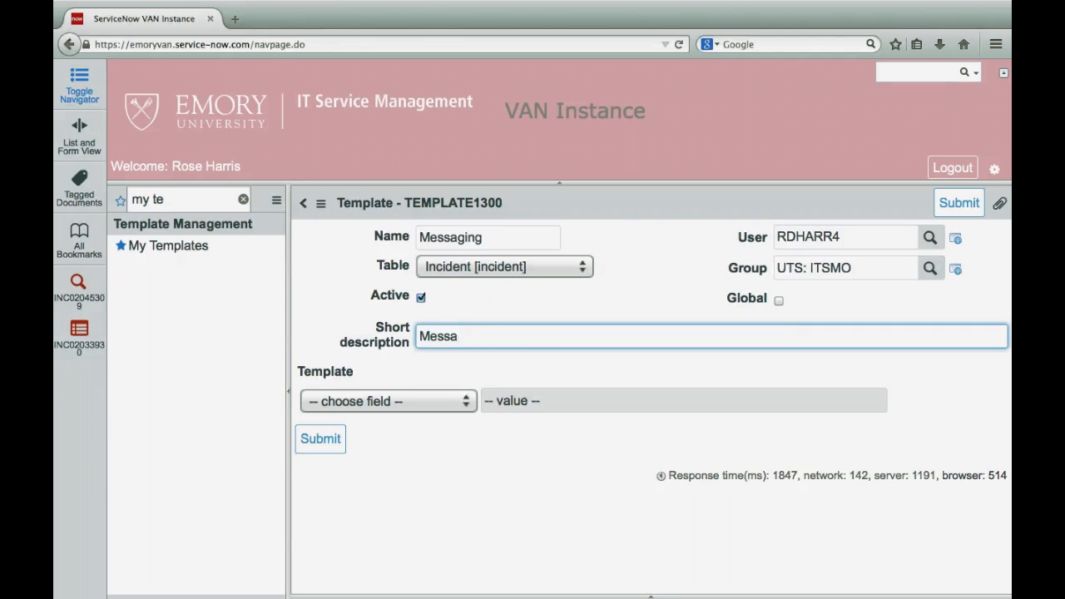
{"action": "type", "text": "ging"}
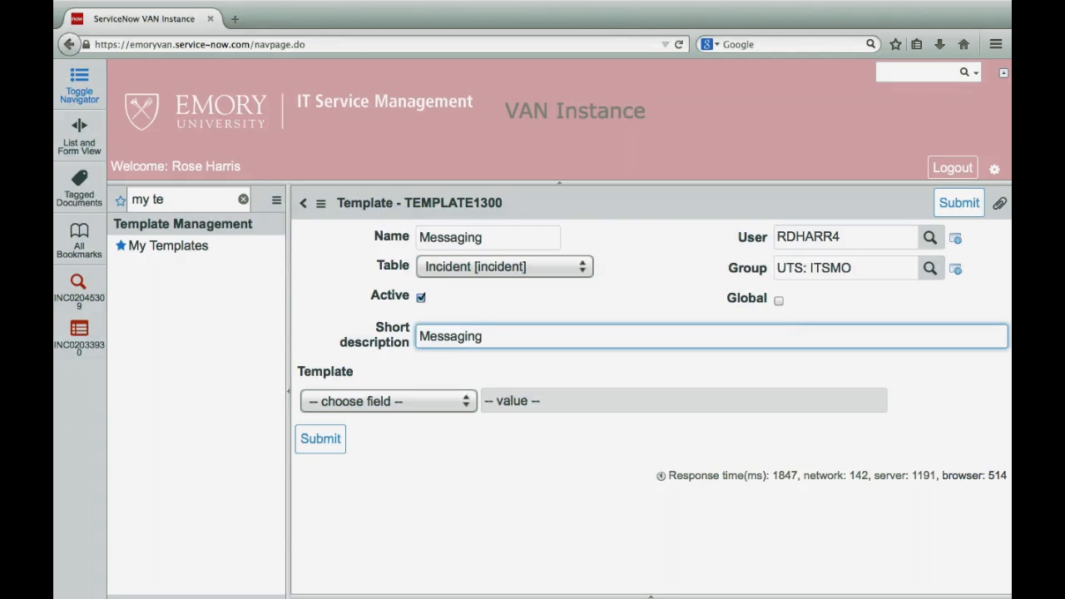
{"action": "type", "text": "Email"}
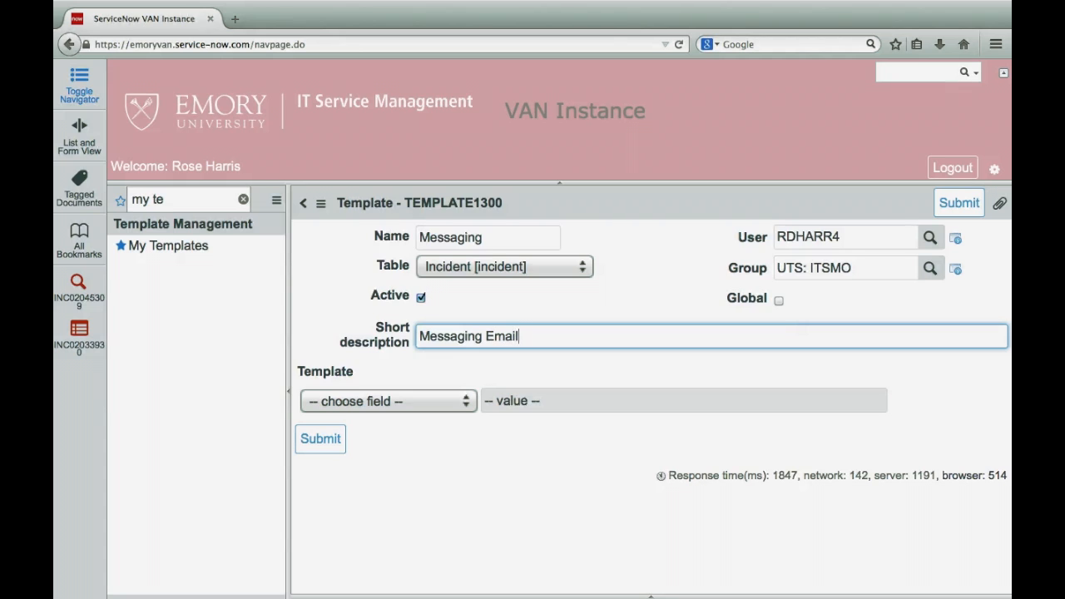
{"action": "type", "text": "T"}
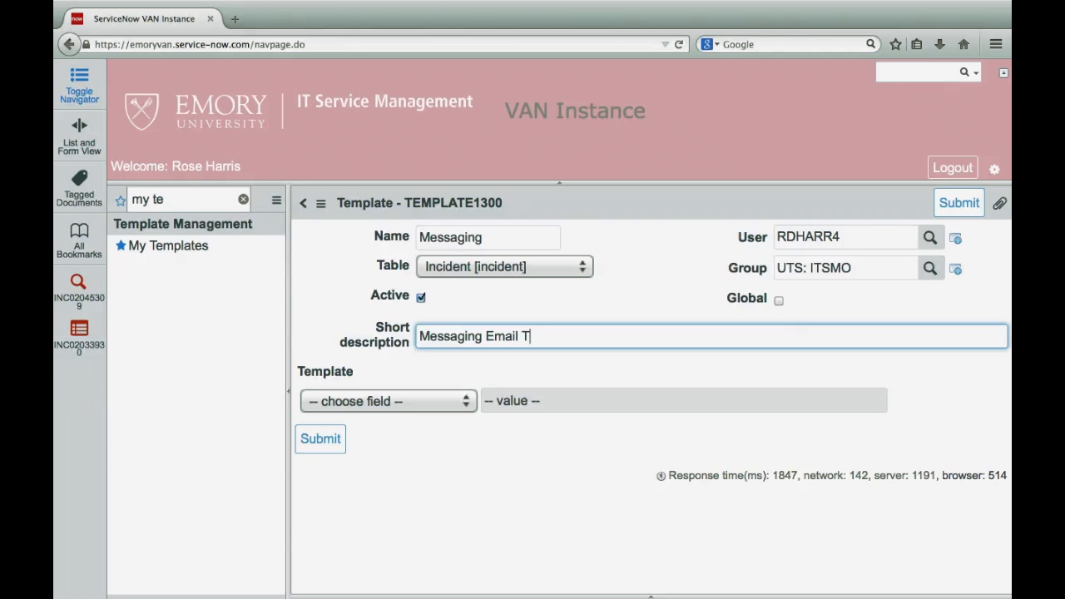
{"action": "type", "text": "ickets"}
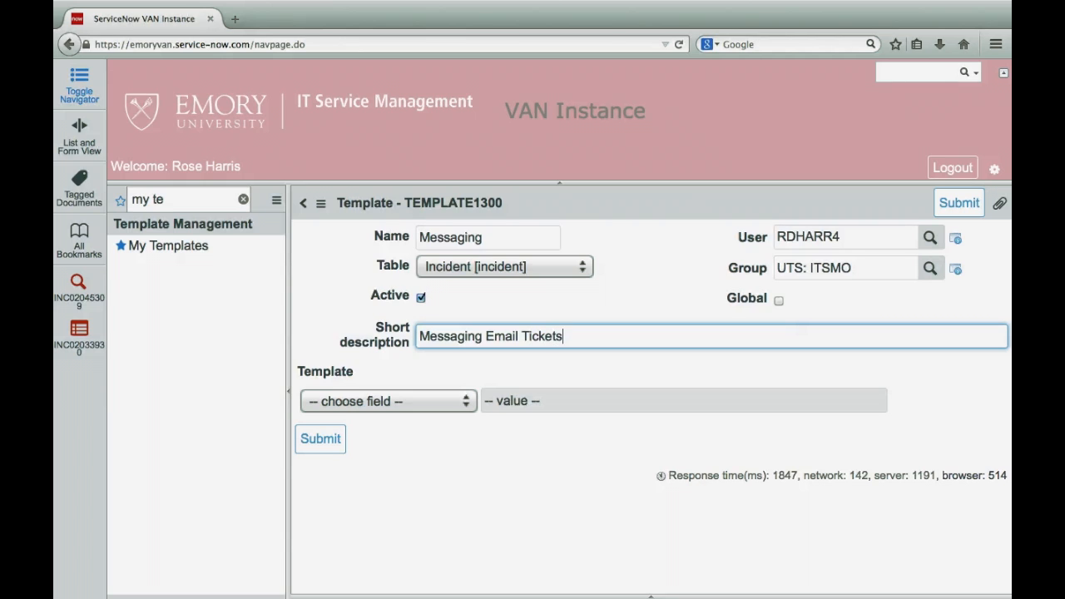
{"action": "mouse_move", "coordinate": [466, 401]}
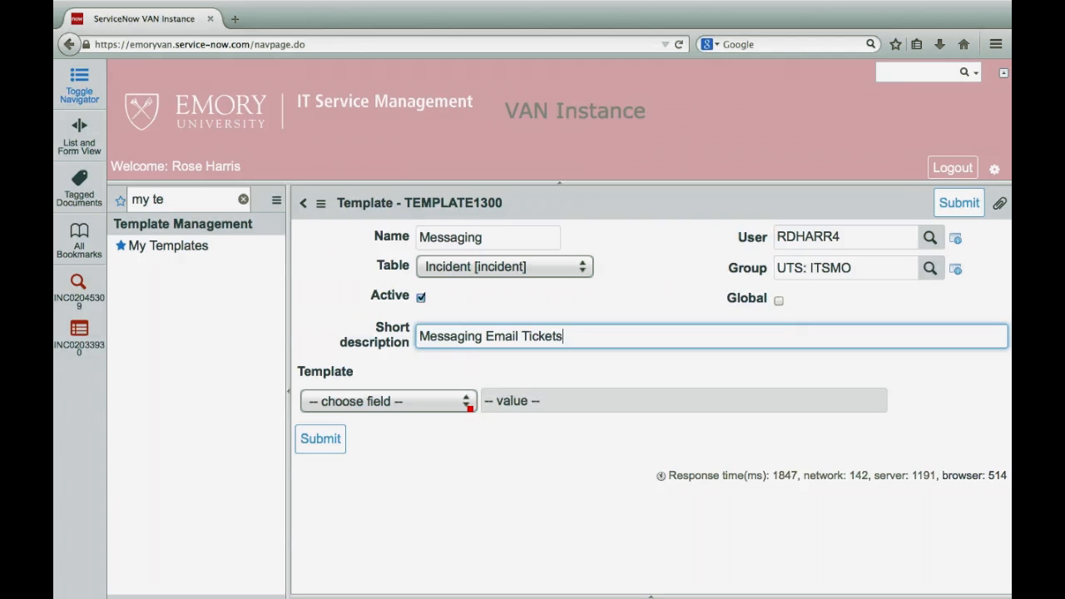
Preset Category 1 to Application Management and add a Category 2 row set to Configuration
{"action": "left_click", "coordinate": [386, 400]}
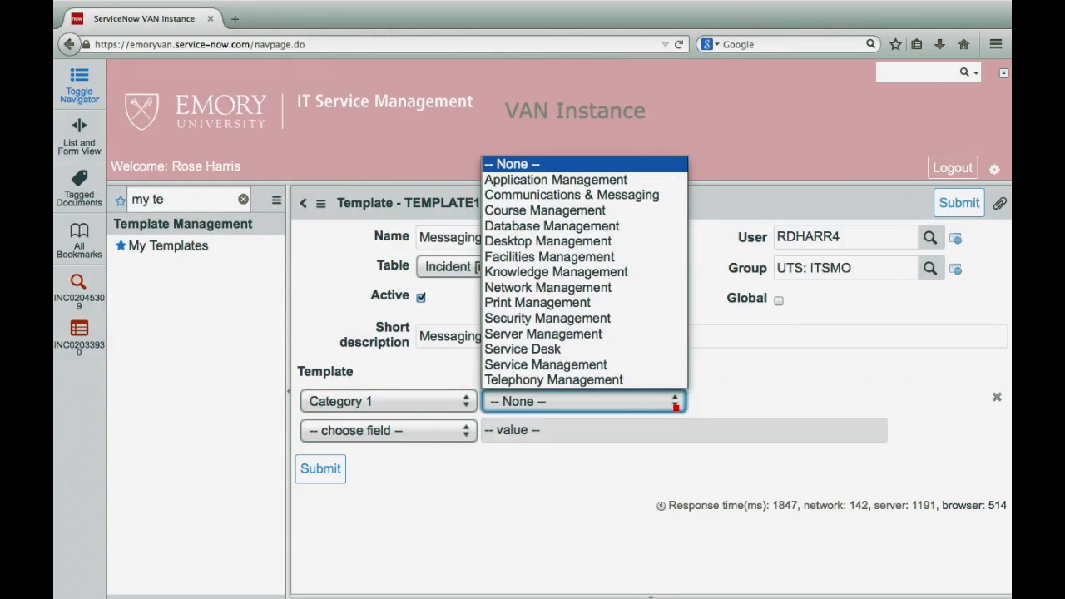
{"action": "mouse_move", "coordinate": [542, 333]}
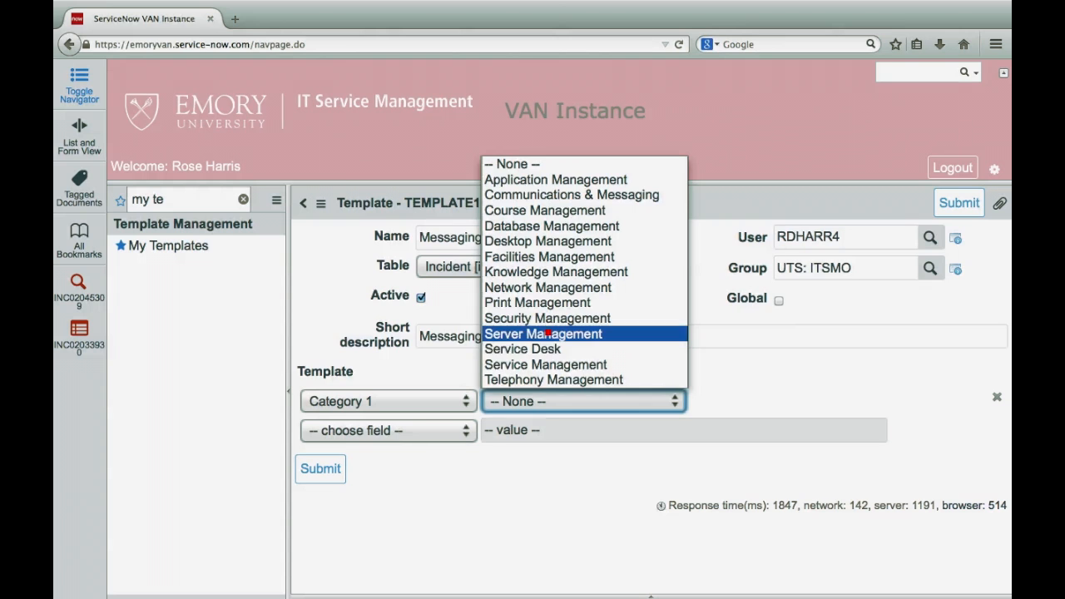
{"action": "mouse_move", "coordinate": [556, 179]}
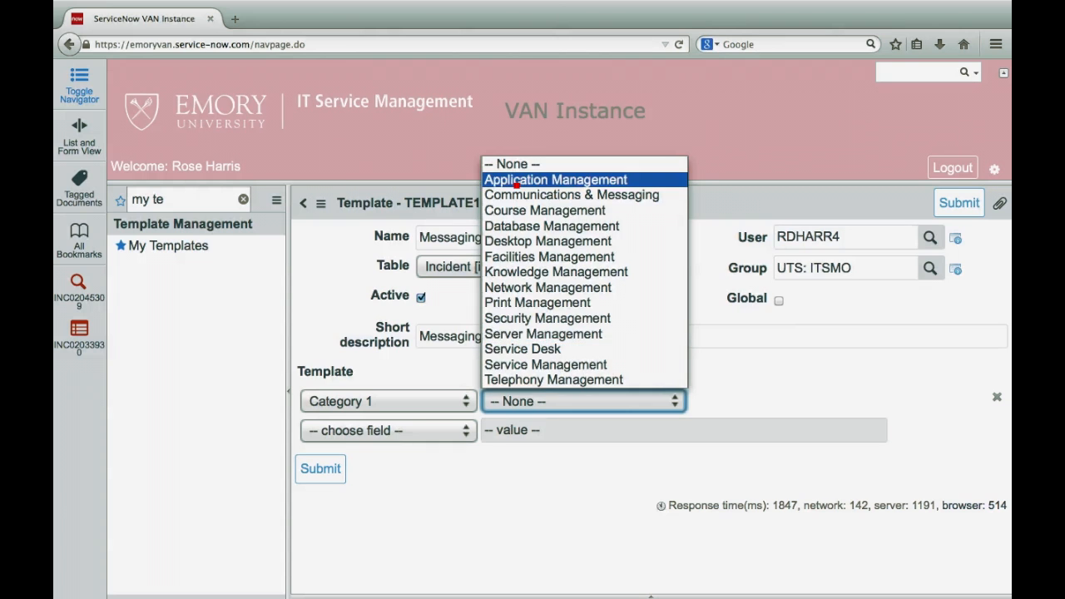
{"action": "left_click", "coordinate": [387, 430]}
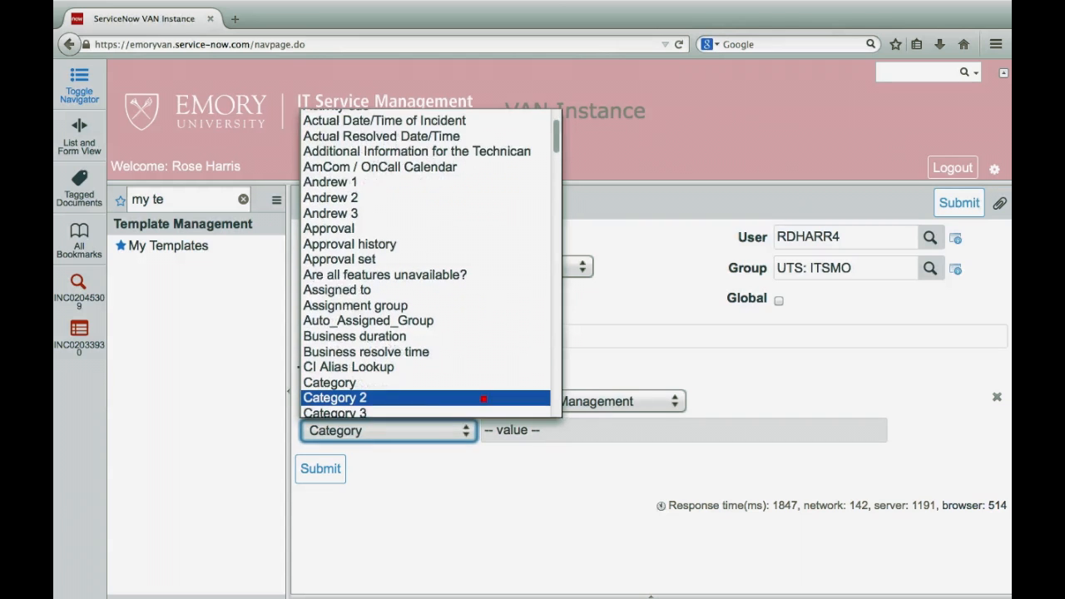
{"action": "left_click", "coordinate": [335, 397]}
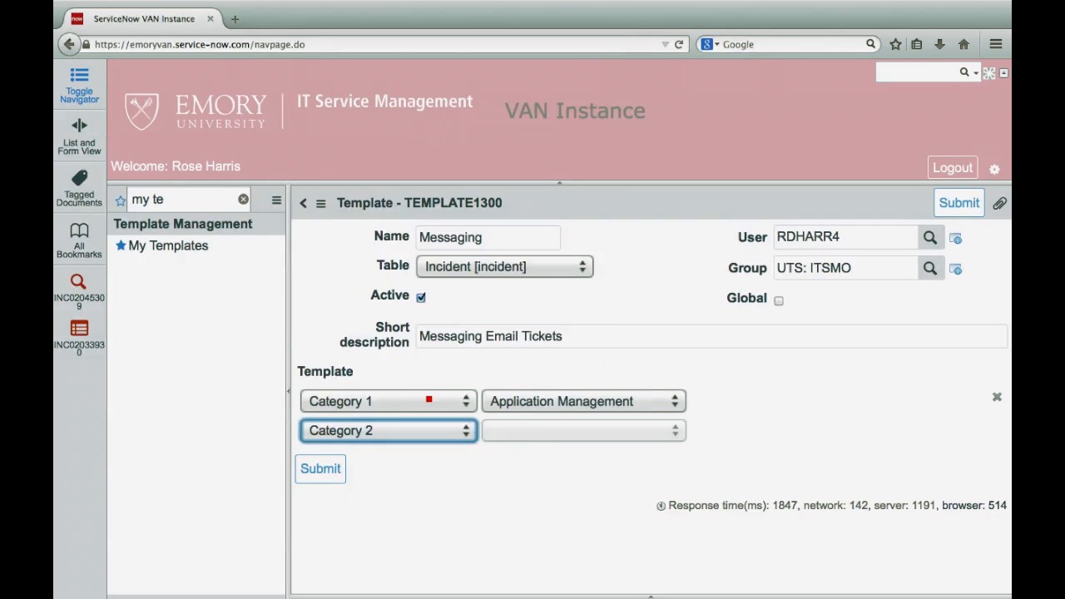
{"action": "left_click", "coordinate": [583, 431]}
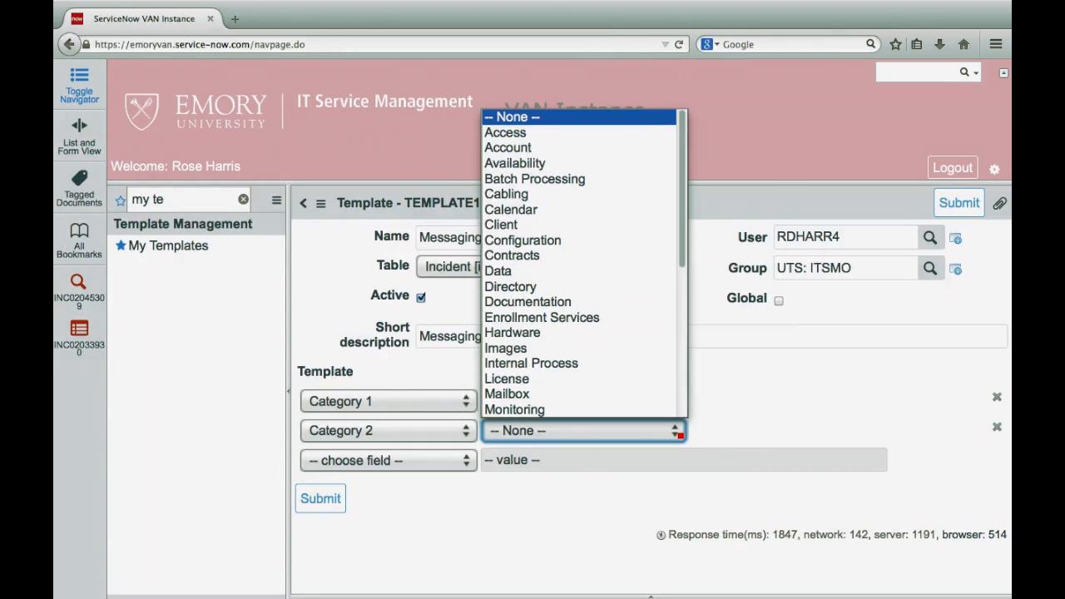
{"action": "left_click", "coordinate": [522, 240]}
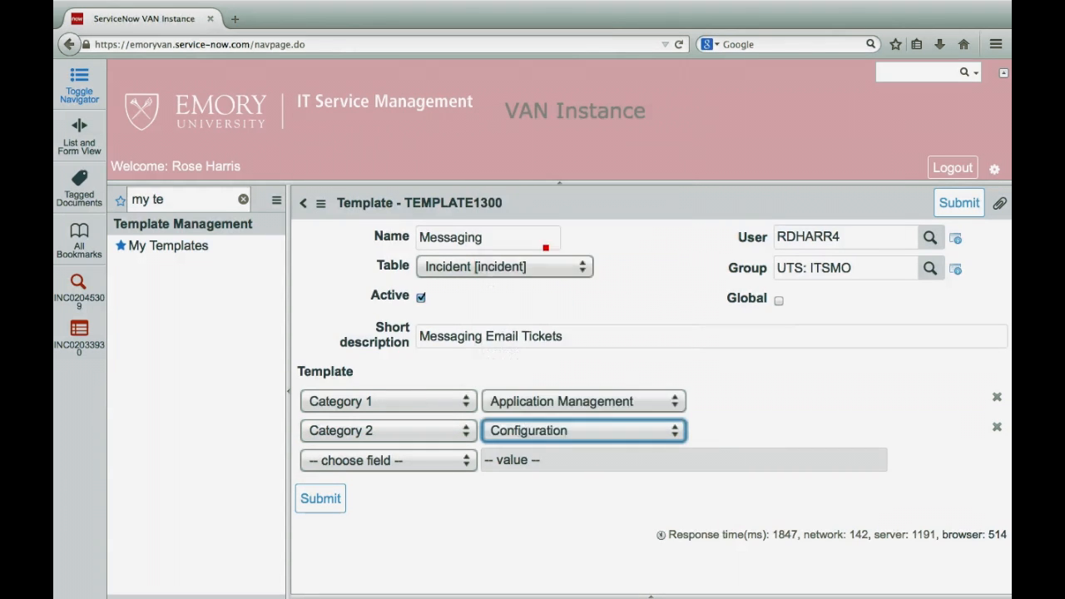
Add a Business duration template row, then delete it
{"action": "left_click", "coordinate": [387, 460]}
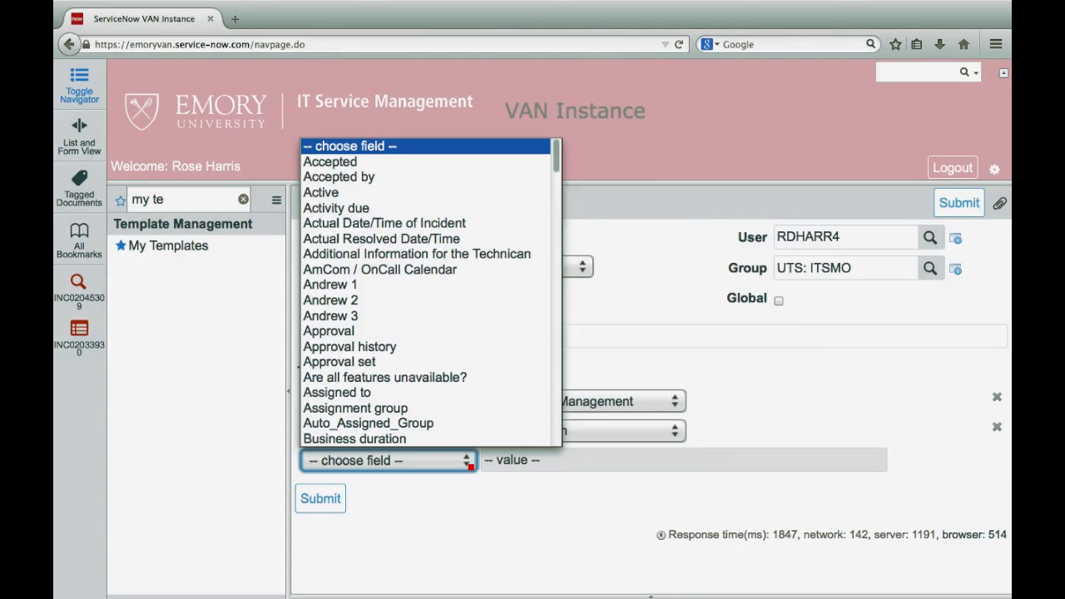
{"action": "left_click", "coordinate": [329, 146]}
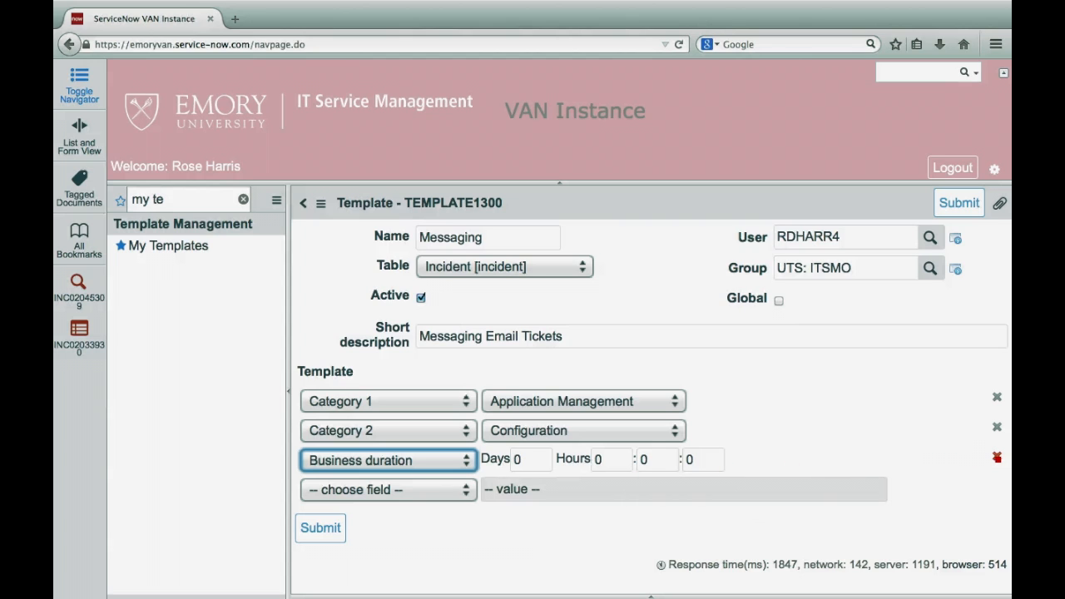
{"action": "left_click", "coordinate": [996, 458]}
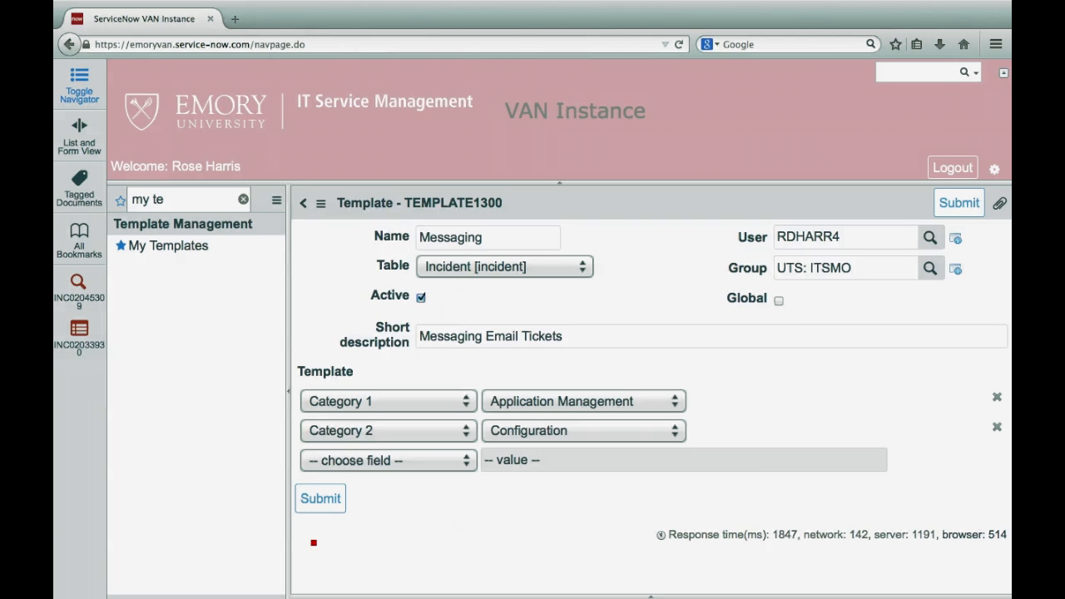
Submit the template, apply Messaging to incident INC02118137, and view its Categorization tab
{"action": "left_click", "coordinate": [321, 499]}
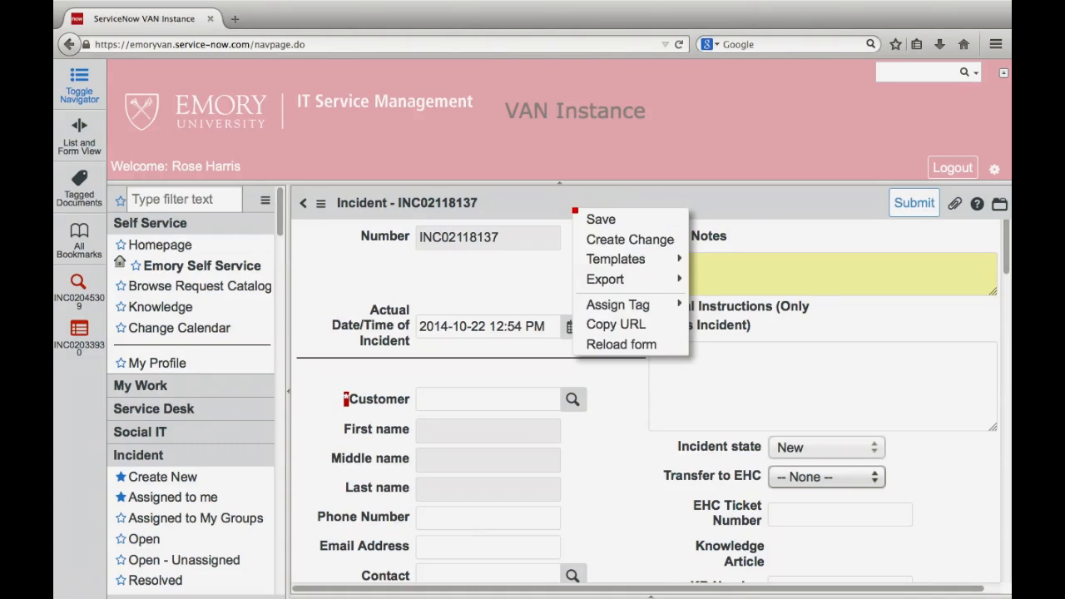
{"action": "mouse_move", "coordinate": [616, 259]}
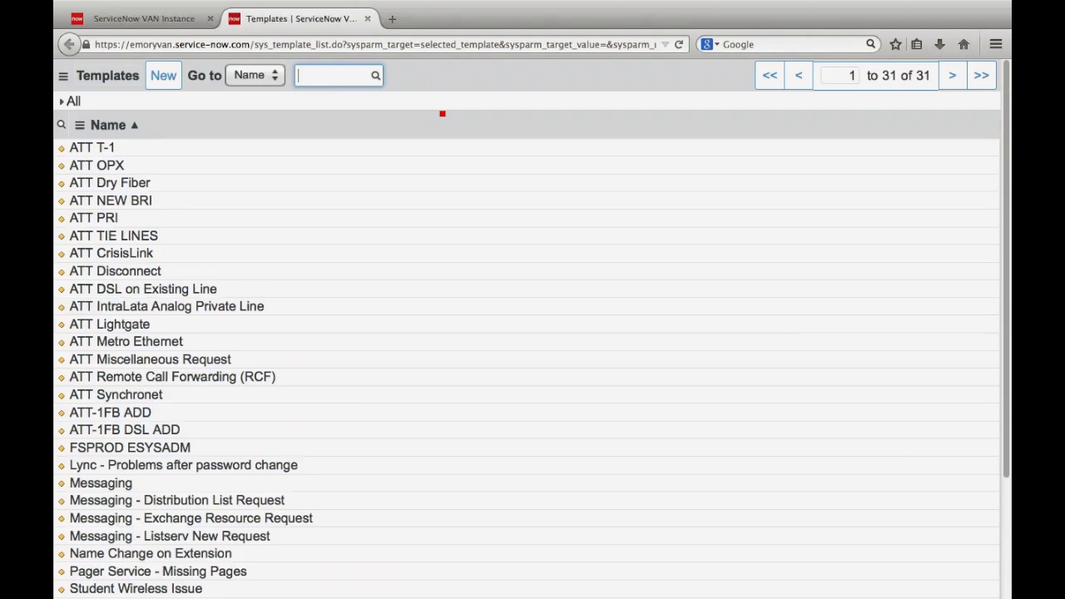
{"action": "type", "text": "m"}
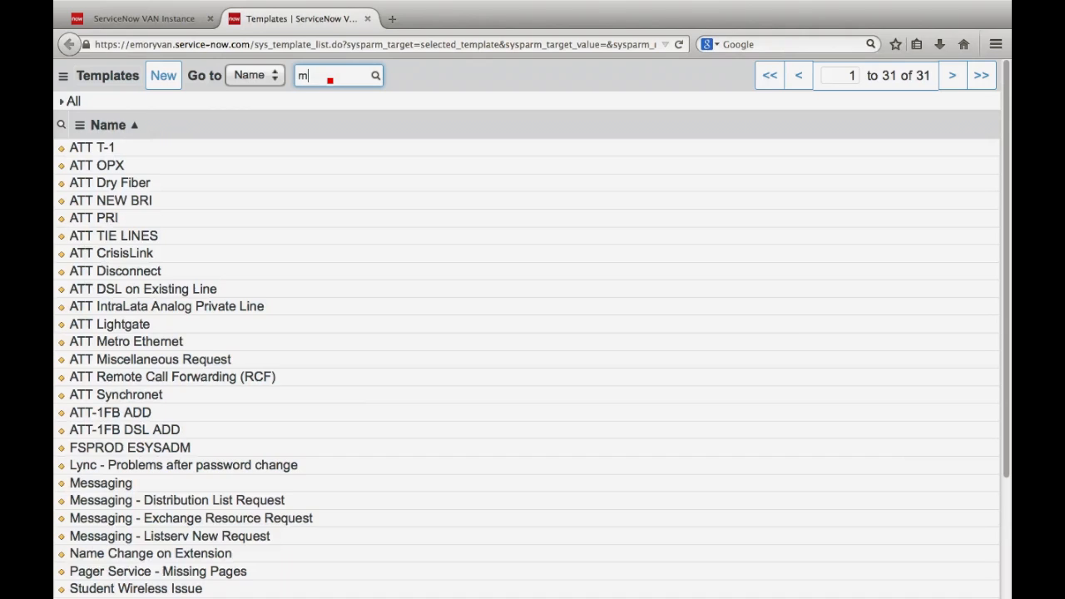
{"action": "key", "text": "Backspace"}
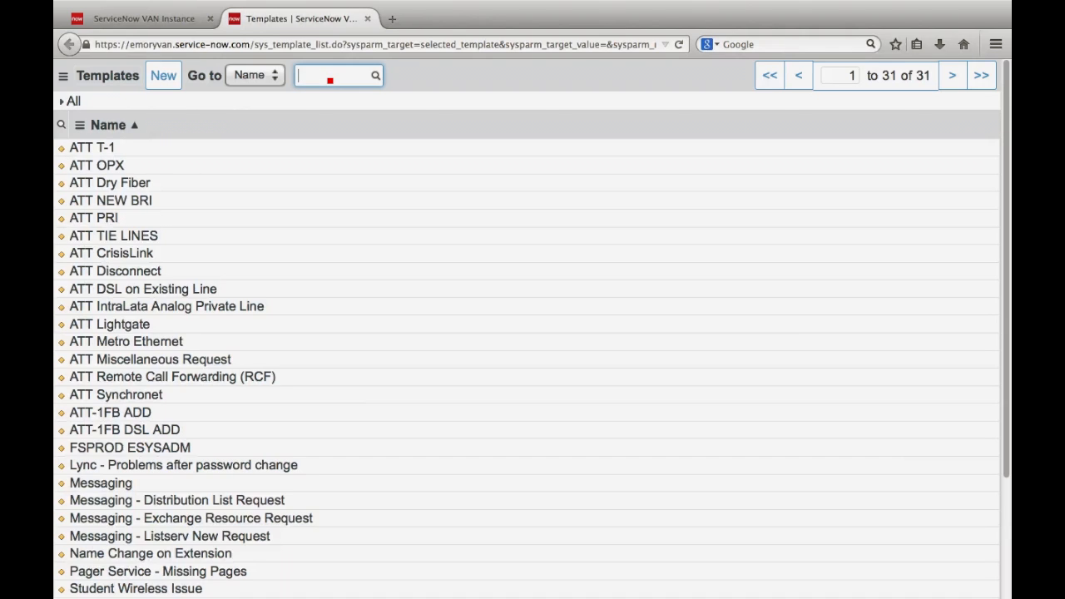
{"action": "type", "text": "messaging"}
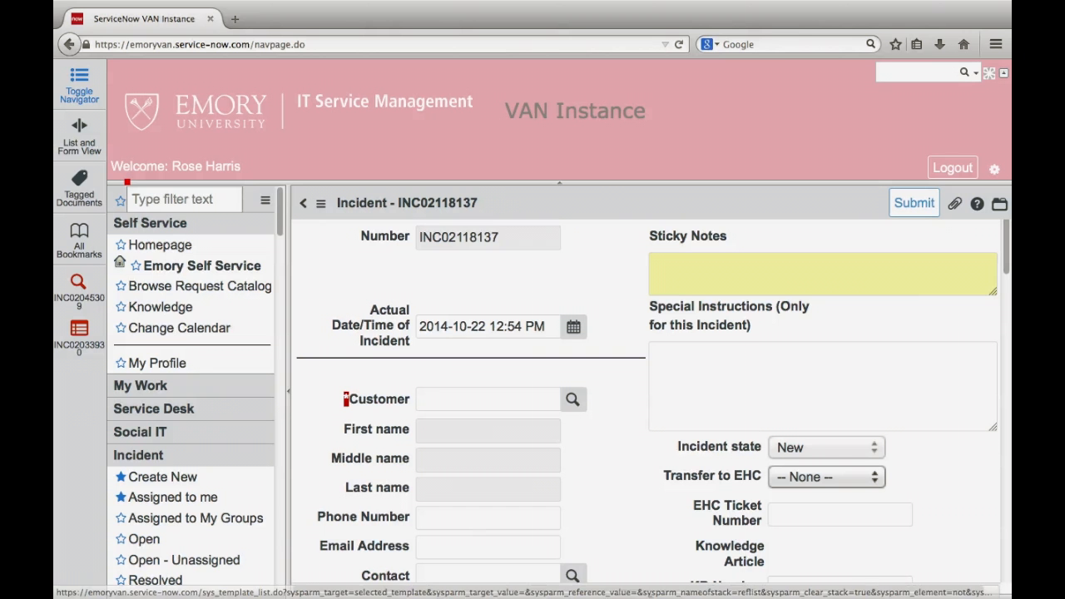
{"action": "scroll", "scroll_direction": "down", "scroll_amount": 3}
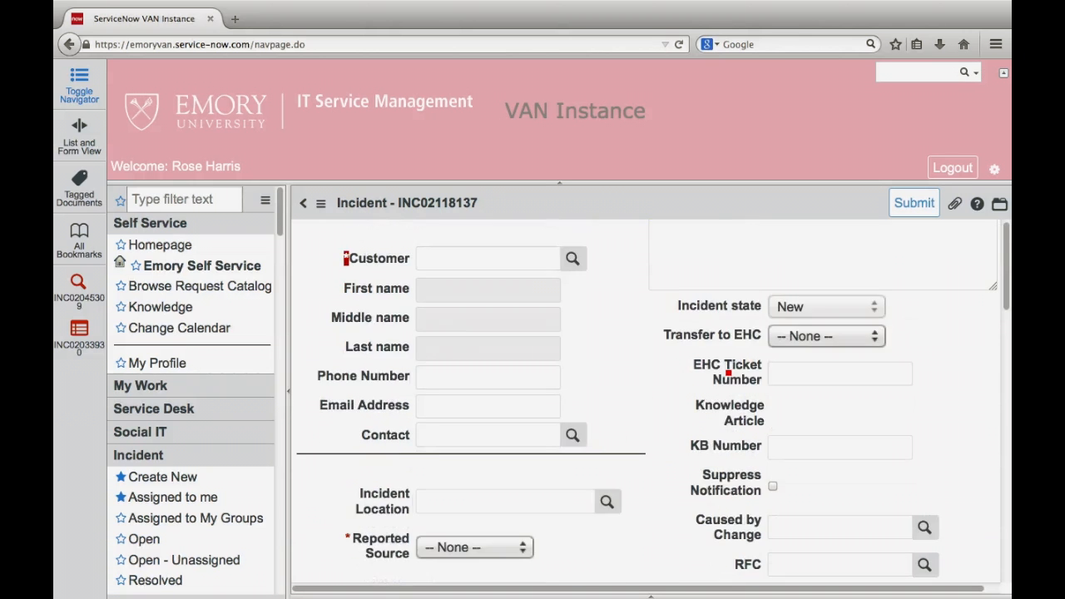
{"action": "left_click", "coordinate": [347, 224]}
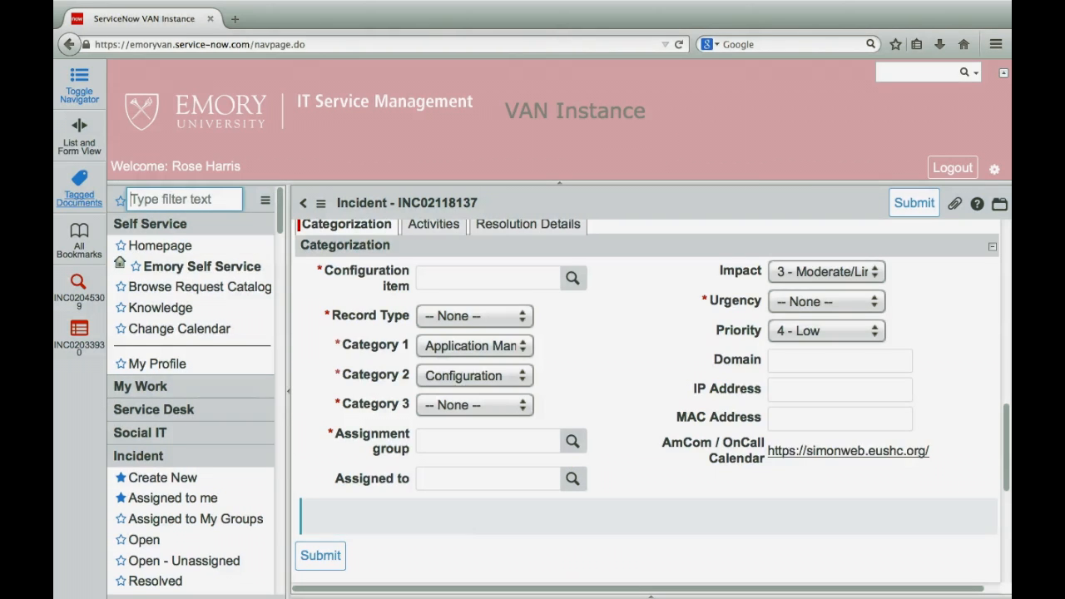
Filter the navigator for 'my te' and open My Templates listing the Messaging incident template
{"action": "type", "text": "m"}
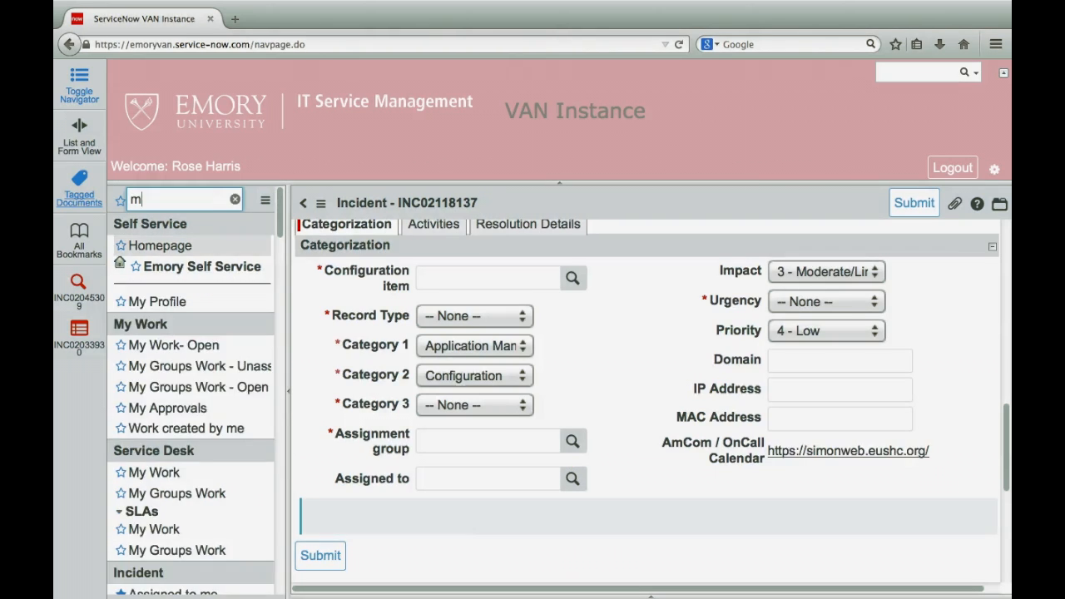
{"action": "type", "text": "y te"}
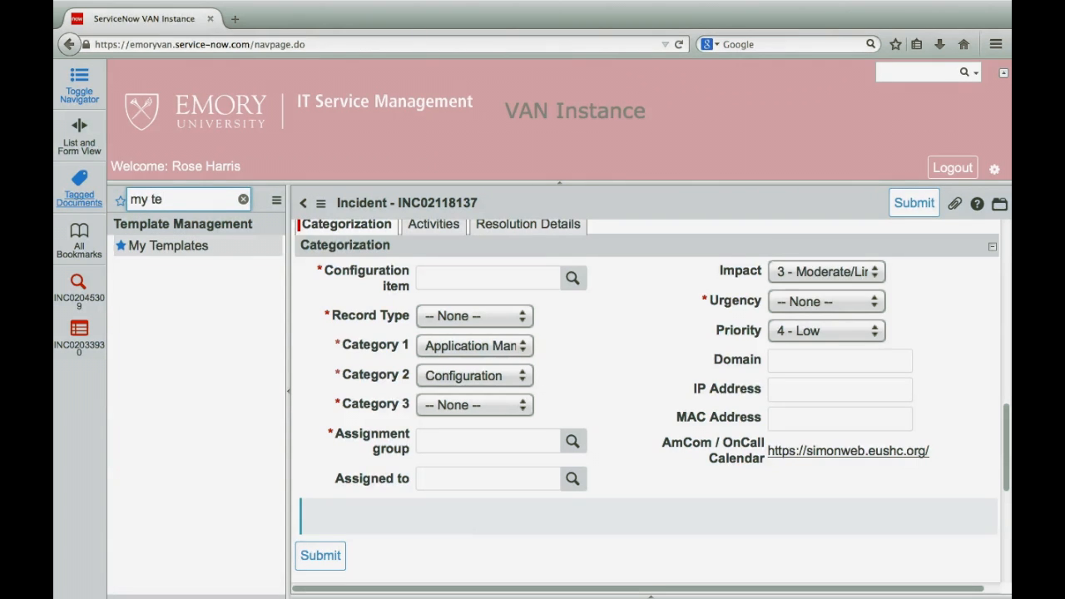
{"action": "left_click", "coordinate": [169, 246]}
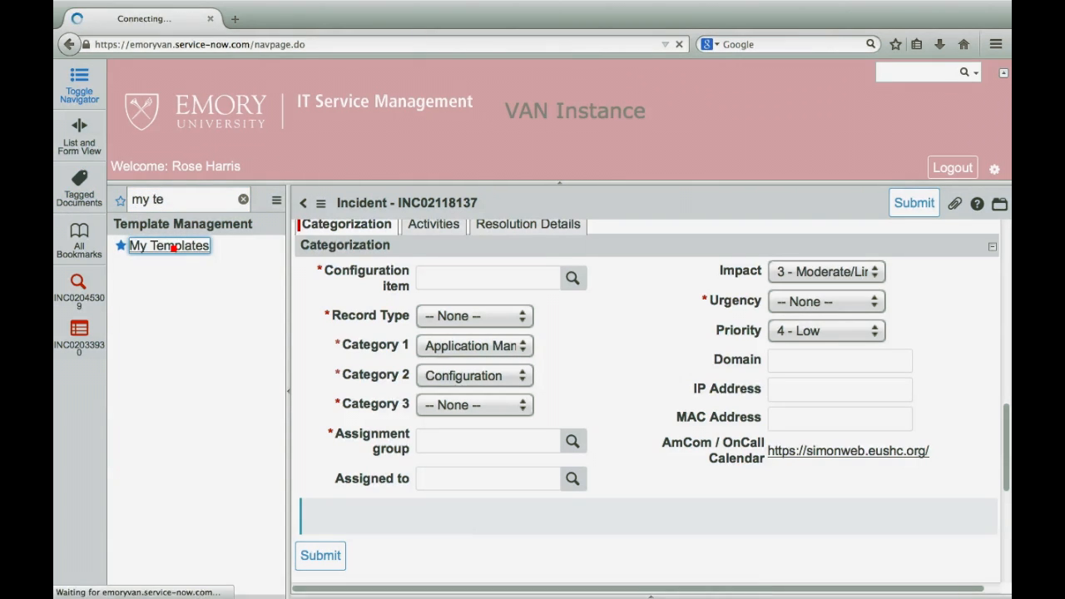
{"action": "left_click", "coordinate": [168, 245]}
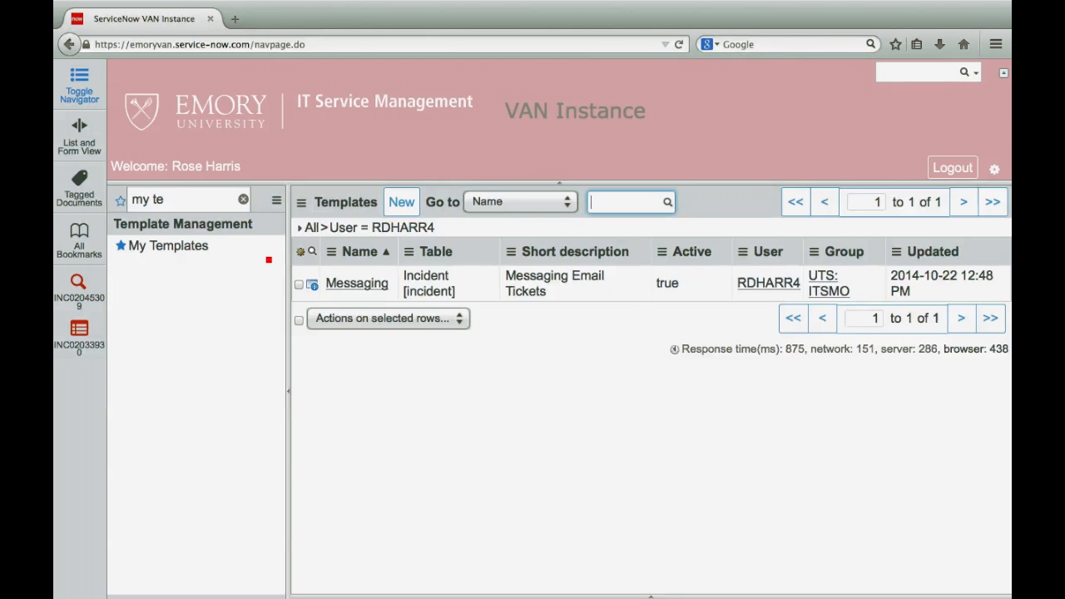
{"action": "left_click", "coordinate": [356, 282]}
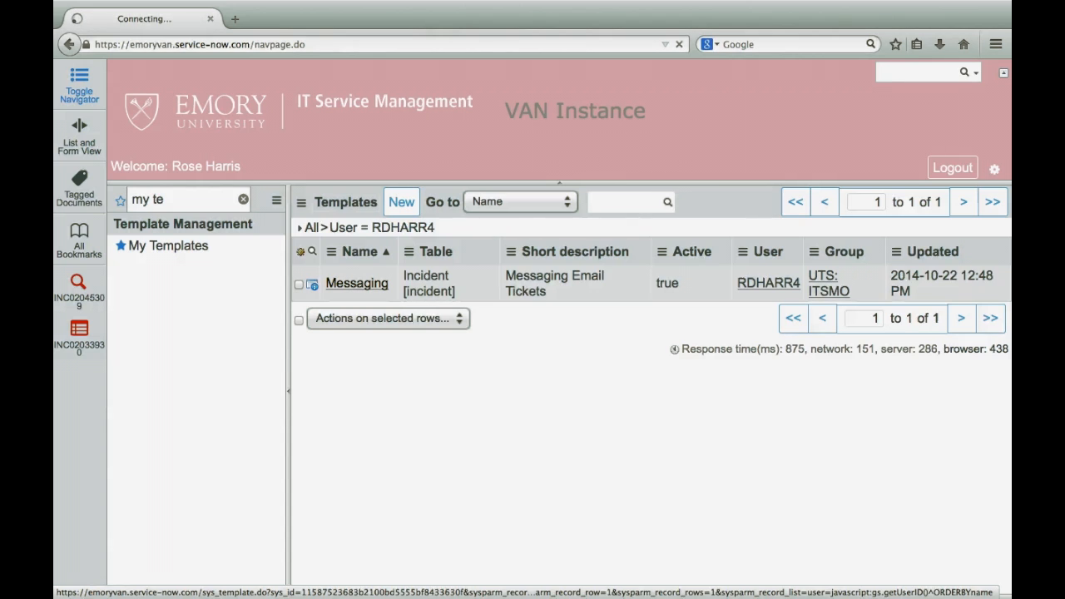
Open the Messaging template record and replace 'Tickets' with 'Incidents' in its short description
{"action": "left_click", "coordinate": [356, 283]}
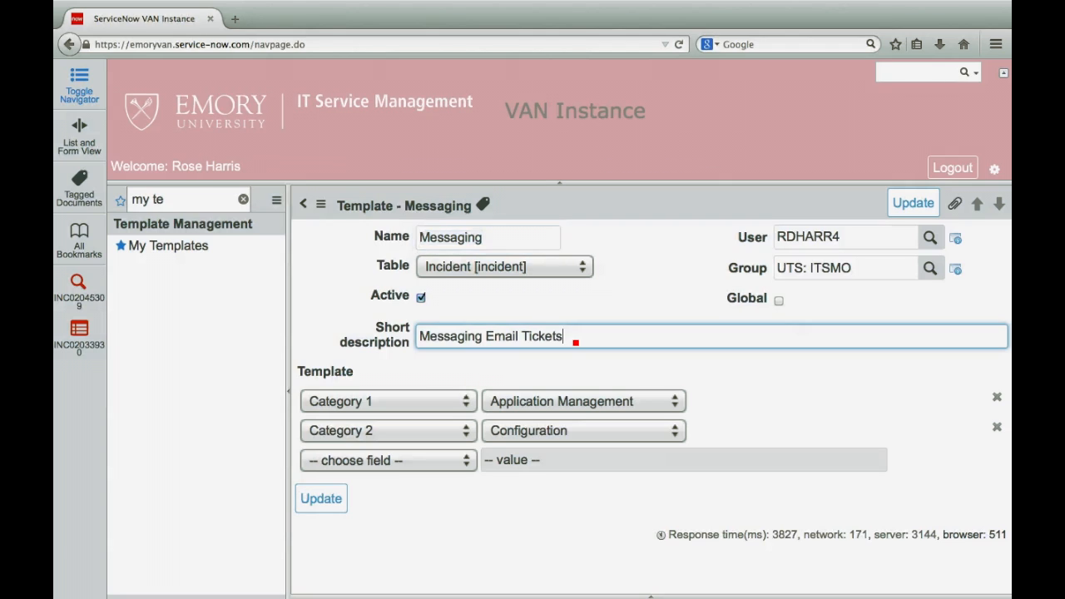
{"action": "key", "text": "BackSpace"}
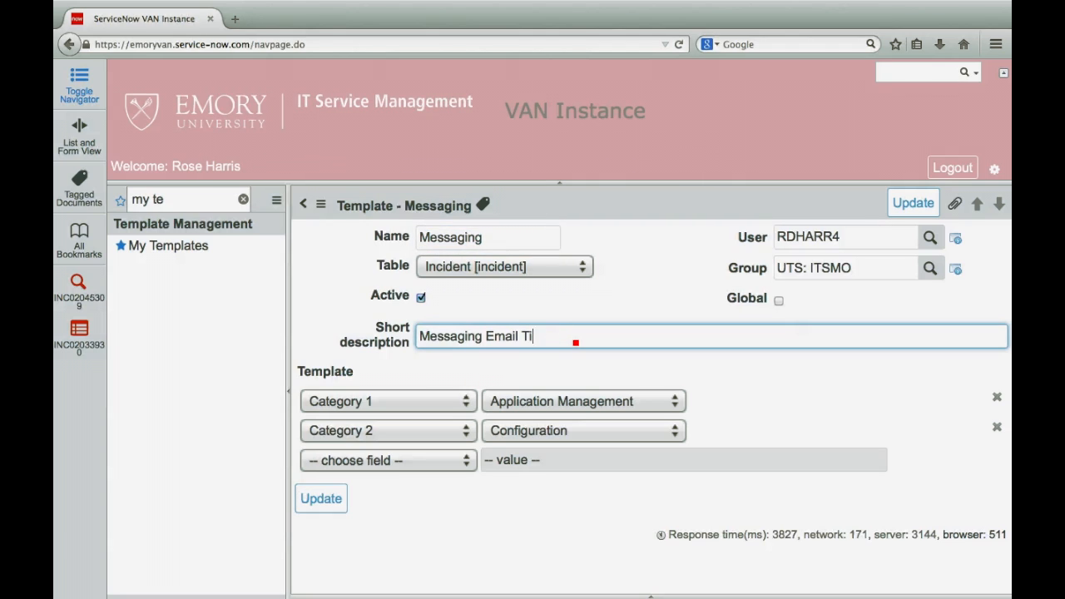
{"action": "key", "text": "Backspace"}
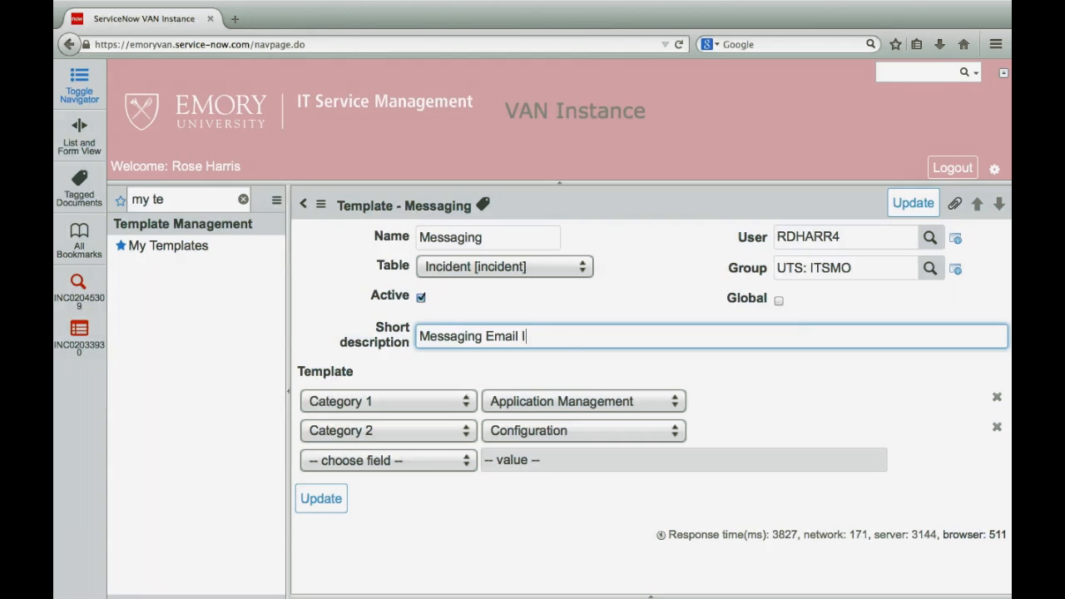
{"action": "type", "text": "ncid"}
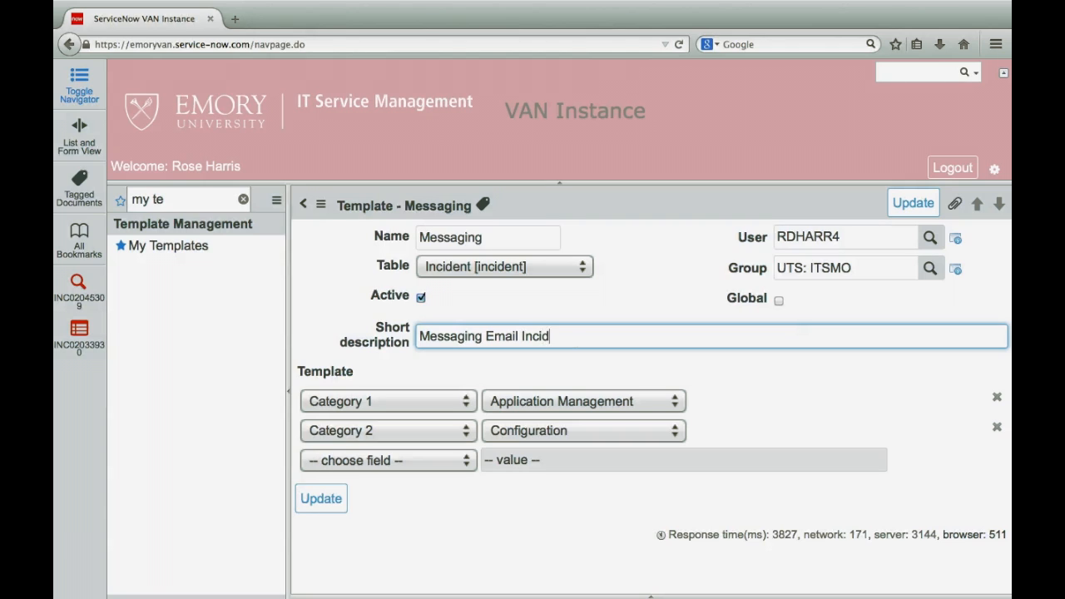
{"action": "type", "text": "ents"}
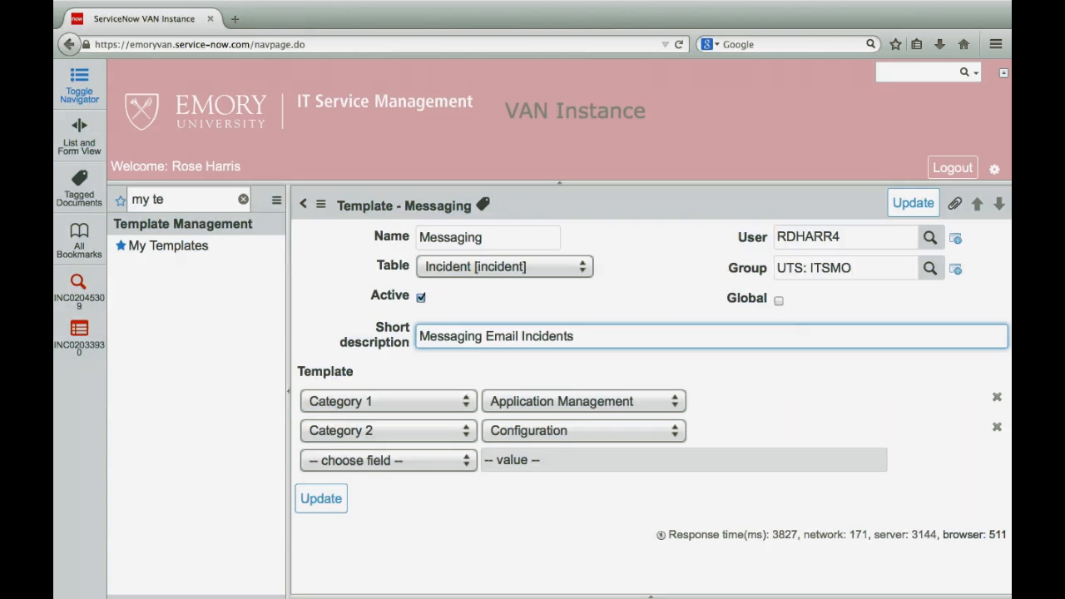